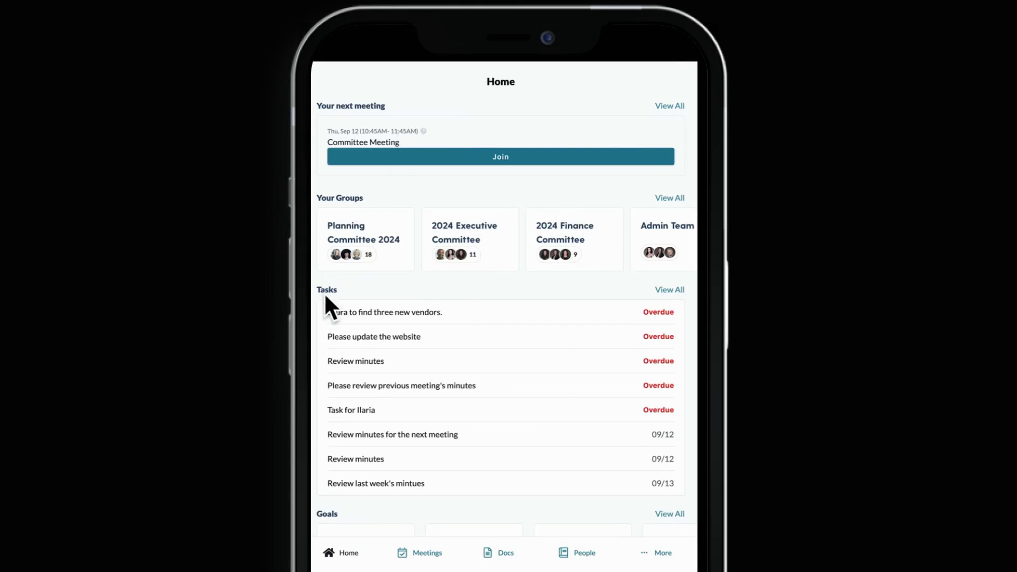
Step: Scroll down the Home screen past the committee meeting, groups and overdue tasks
{"action": "scroll", "scroll_direction": "down", "scroll_amount": 3}
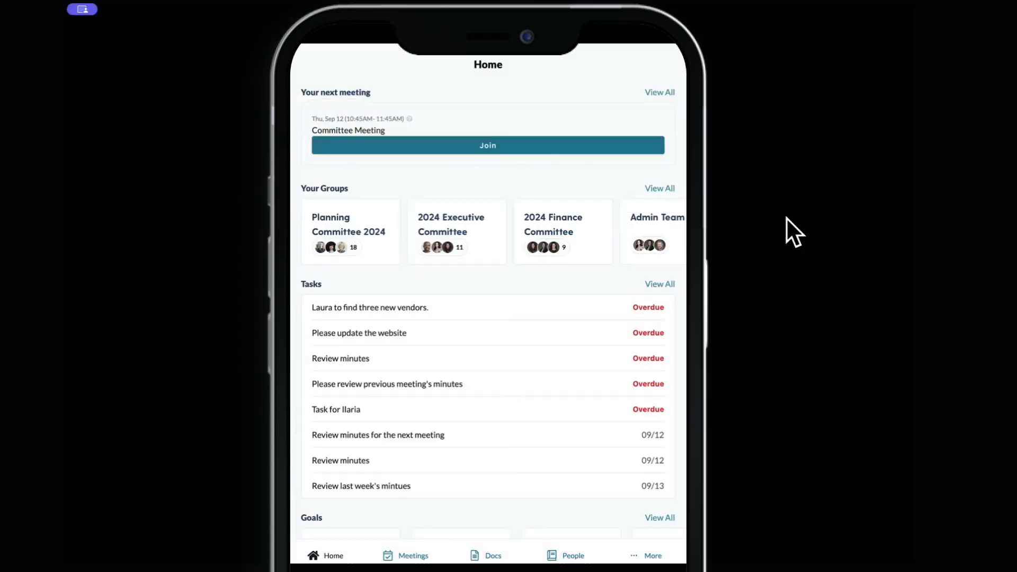
{"action": "mouse_move", "coordinate": [543, 457]}
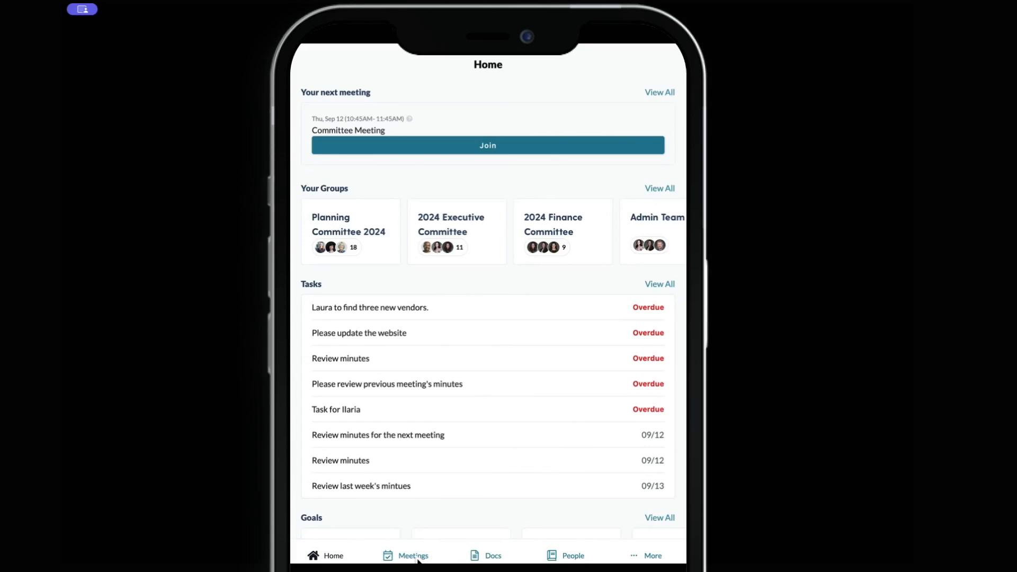
{"action": "mouse_move", "coordinate": [483, 559]}
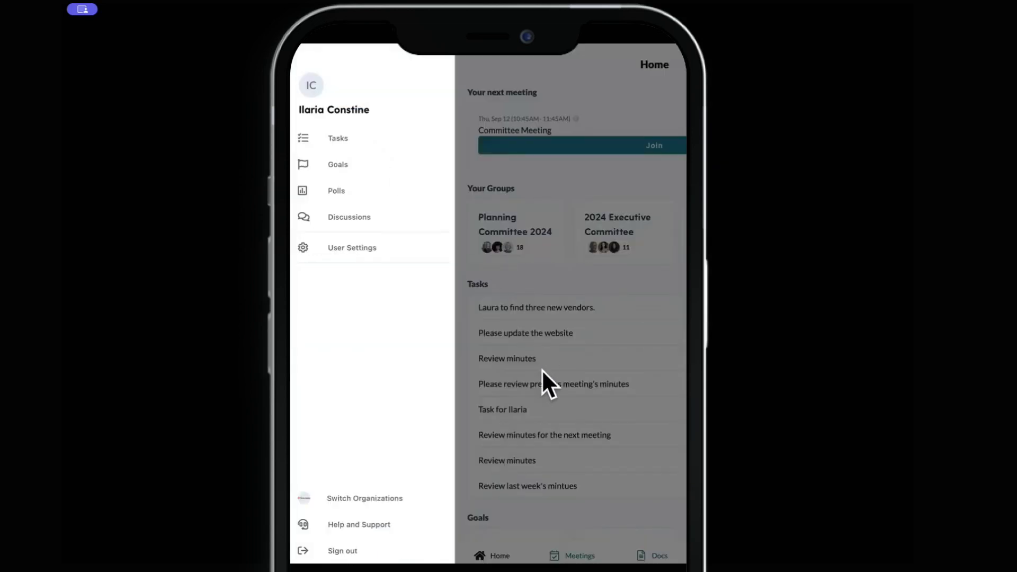
Step: Open the Sept 12 Committee Meeting's Desktop App.pdf, then go back
{"action": "left_click", "coordinate": [572, 555]}
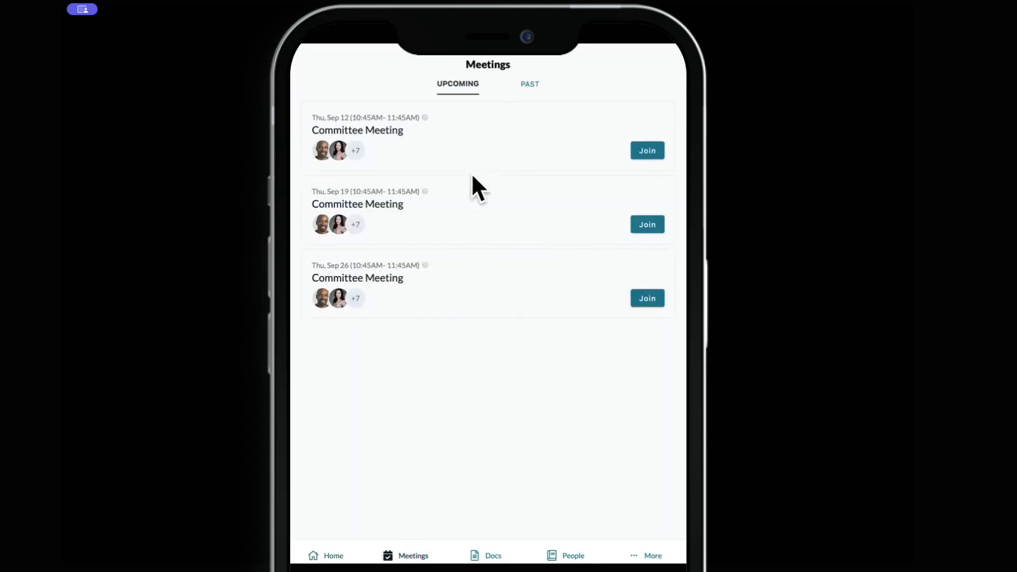
{"action": "left_click", "coordinate": [357, 130]}
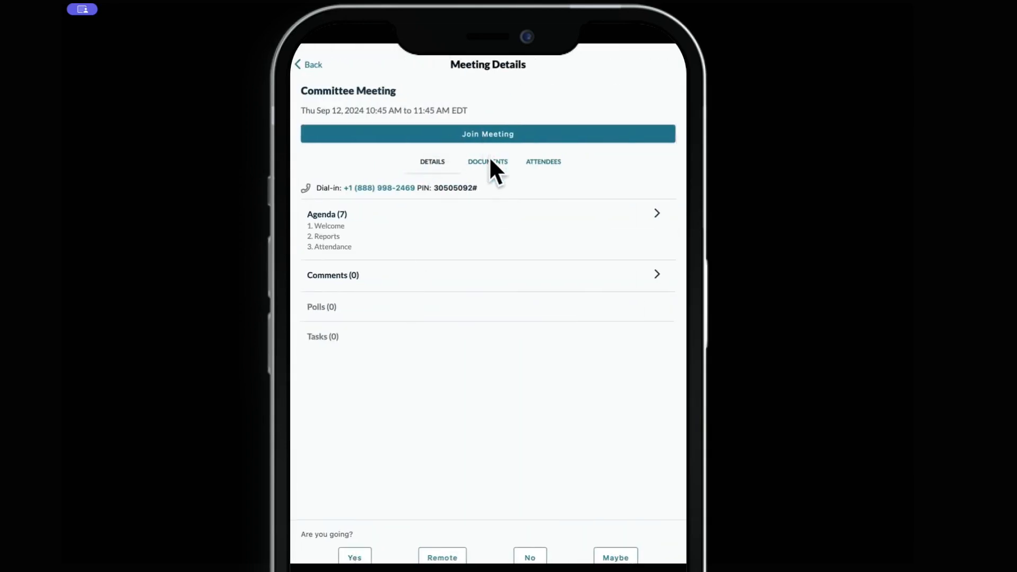
{"action": "left_click", "coordinate": [487, 162]}
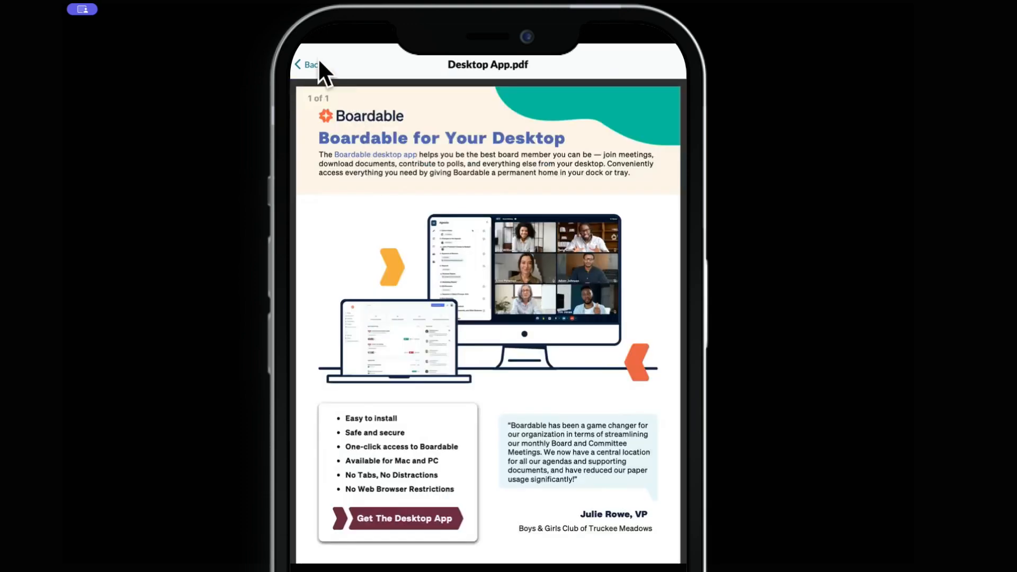
{"action": "left_click", "coordinate": [307, 64]}
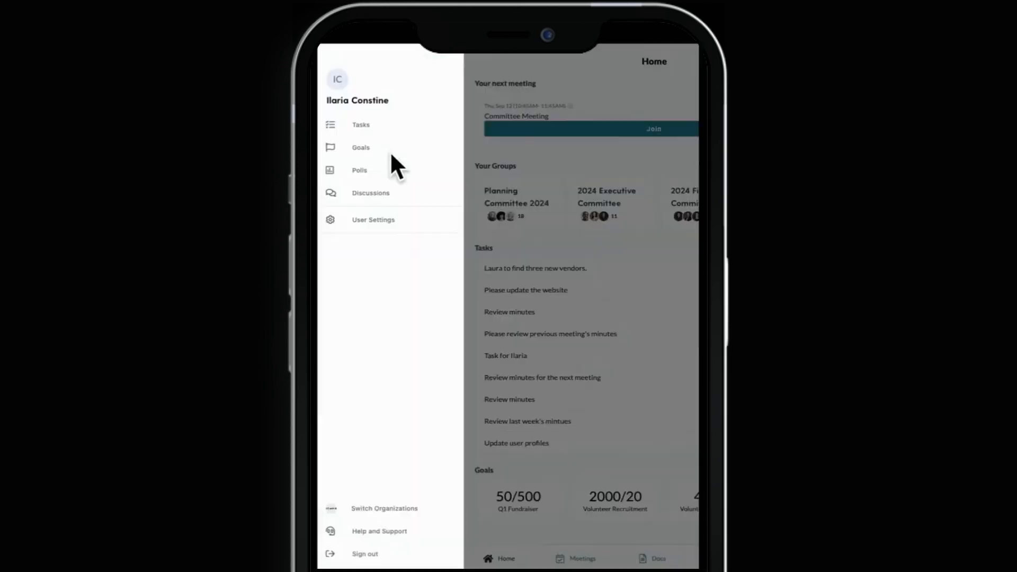
Step: View the goals list and the One-on-One discussion, returning to Home
{"action": "left_click", "coordinate": [361, 147]}
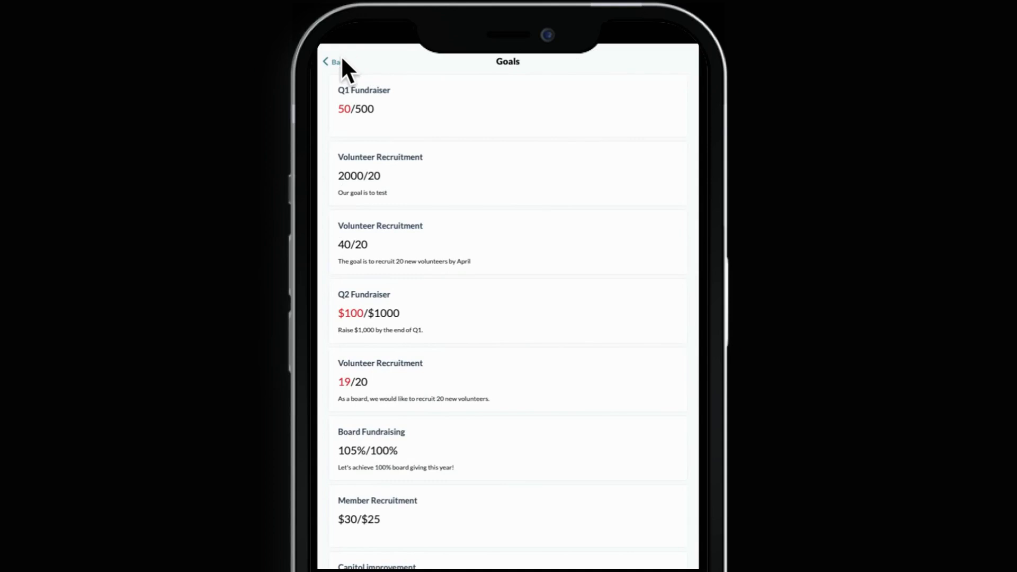
{"action": "left_click", "coordinate": [334, 61]}
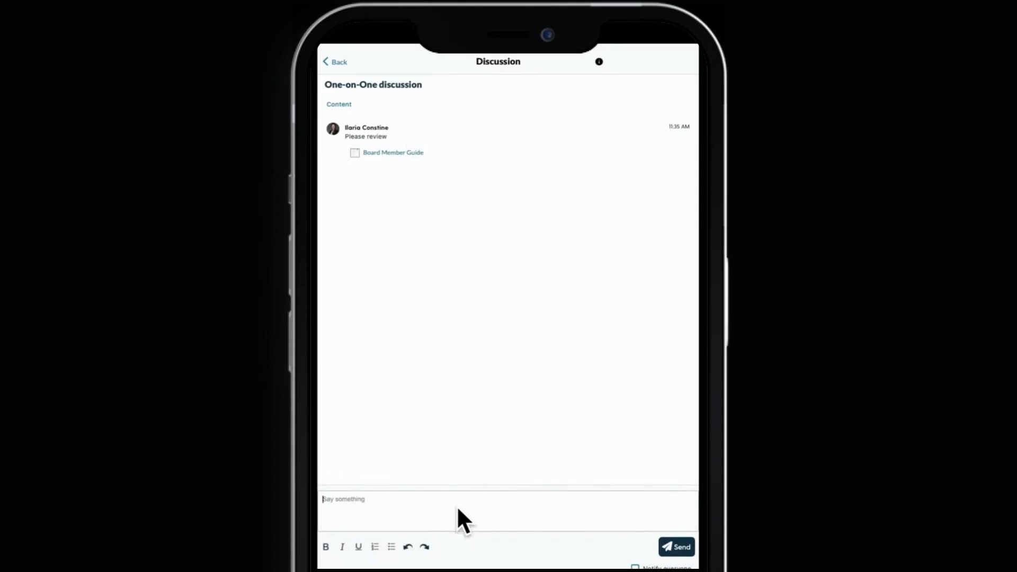
{"action": "left_click", "coordinate": [335, 61]}
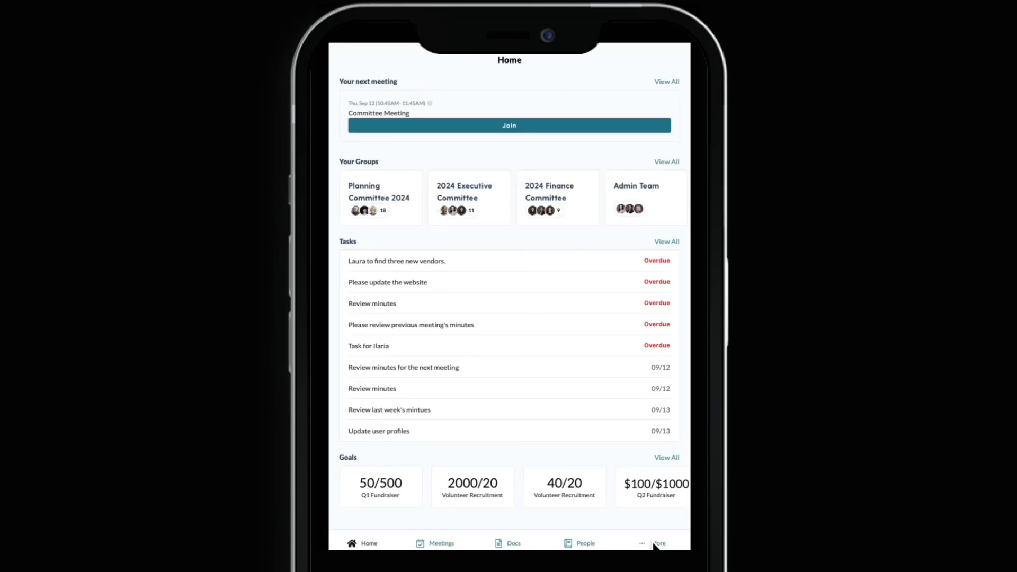
Step: Open User Settings from the More drawer, view Shared Info, and back out to Home
{"action": "left_click", "coordinate": [657, 543]}
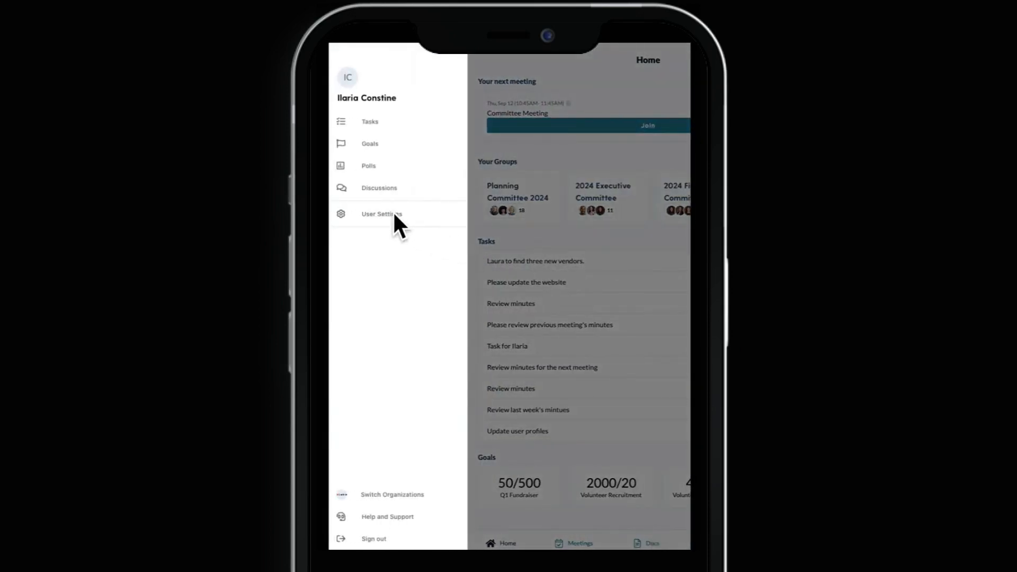
{"action": "left_click", "coordinate": [381, 214]}
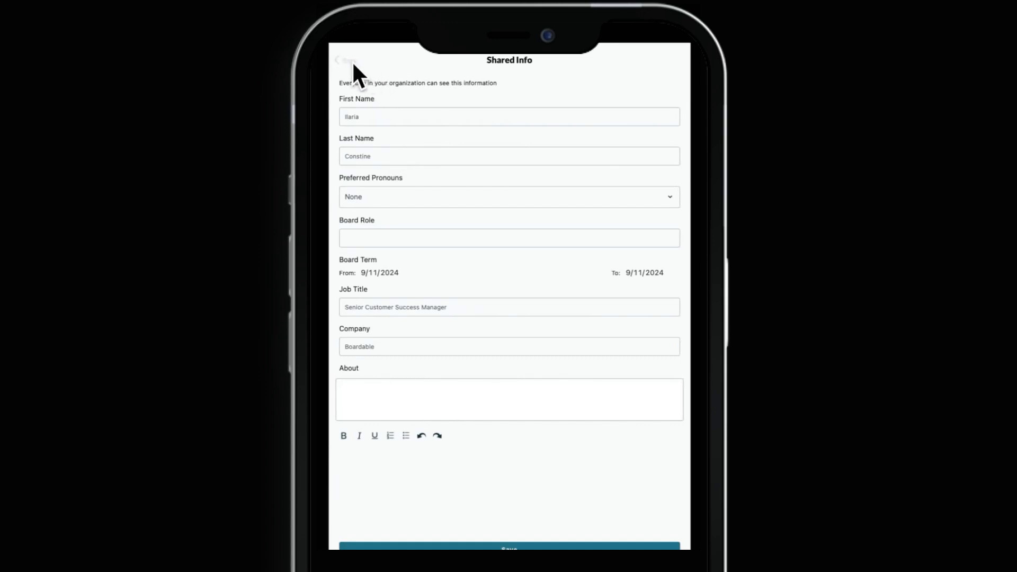
{"action": "left_click", "coordinate": [345, 60]}
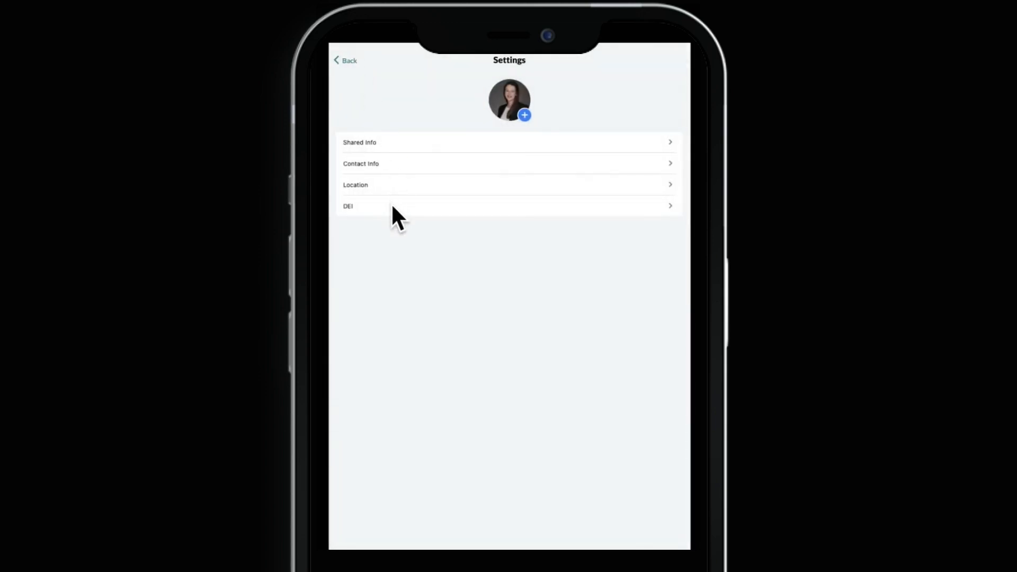
{"action": "mouse_move", "coordinate": [363, 78]}
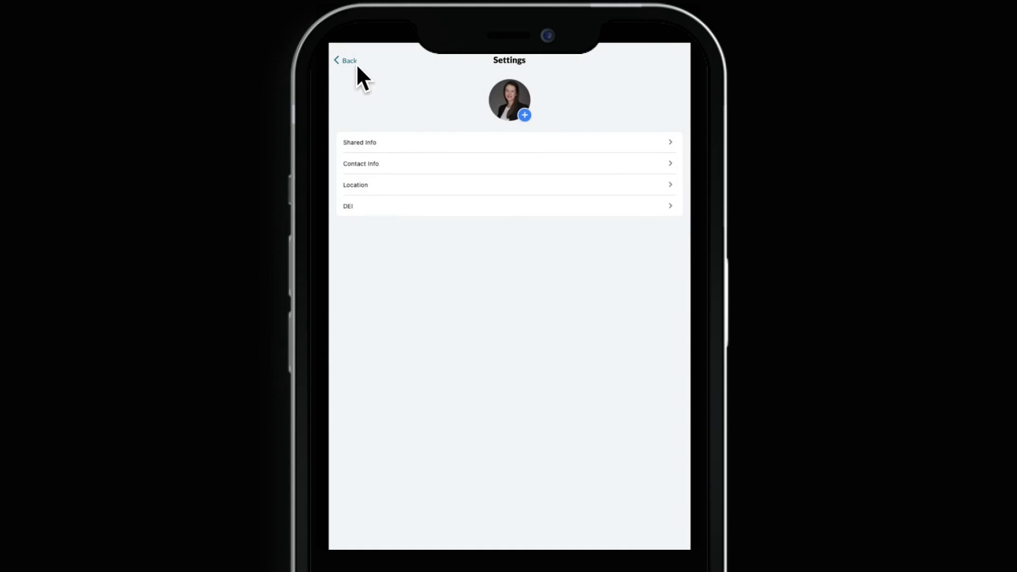
{"action": "left_click", "coordinate": [346, 61]}
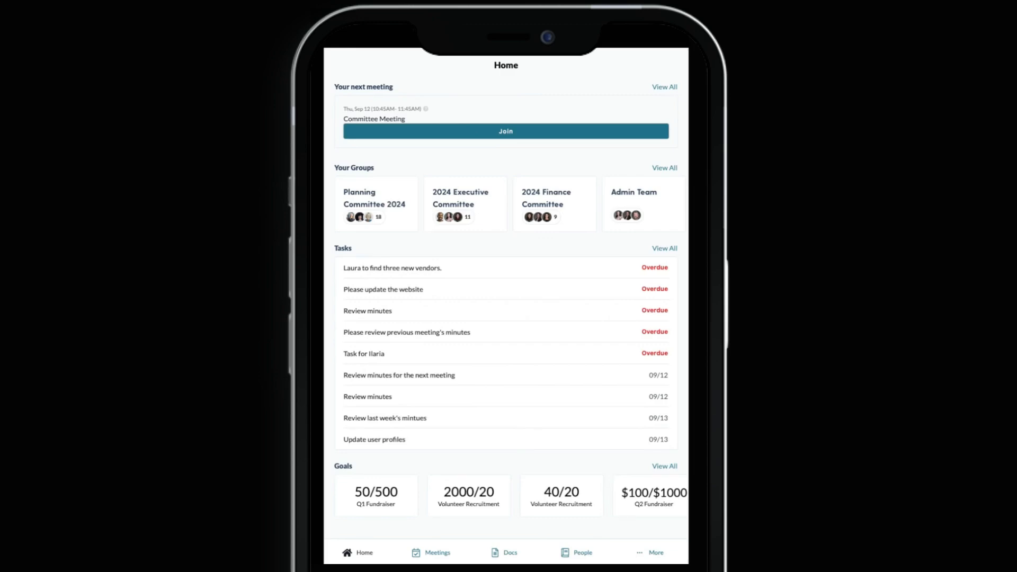
Step: Open the More drawer showing the Switch Organizations option
{"action": "left_click", "coordinate": [656, 552]}
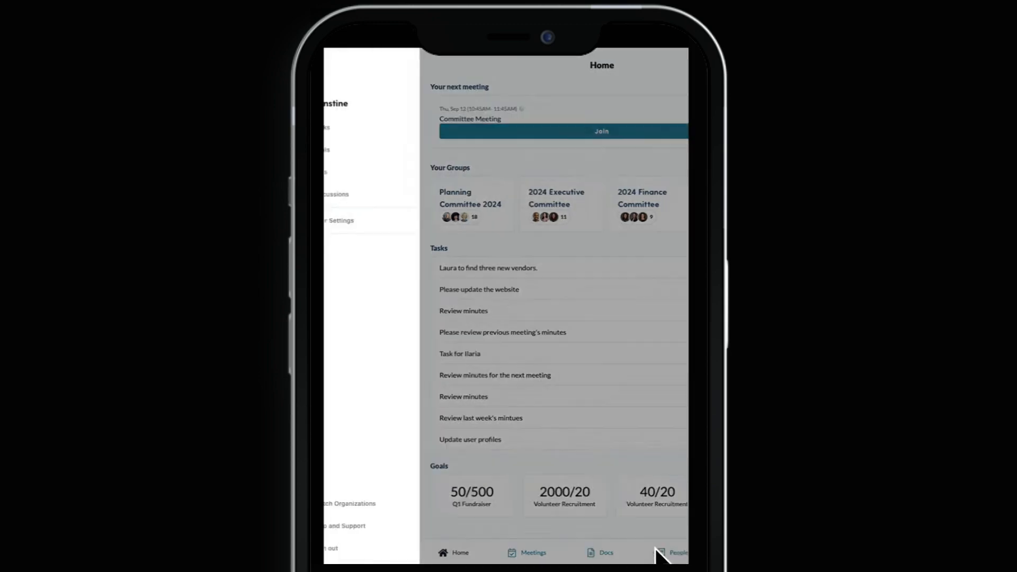